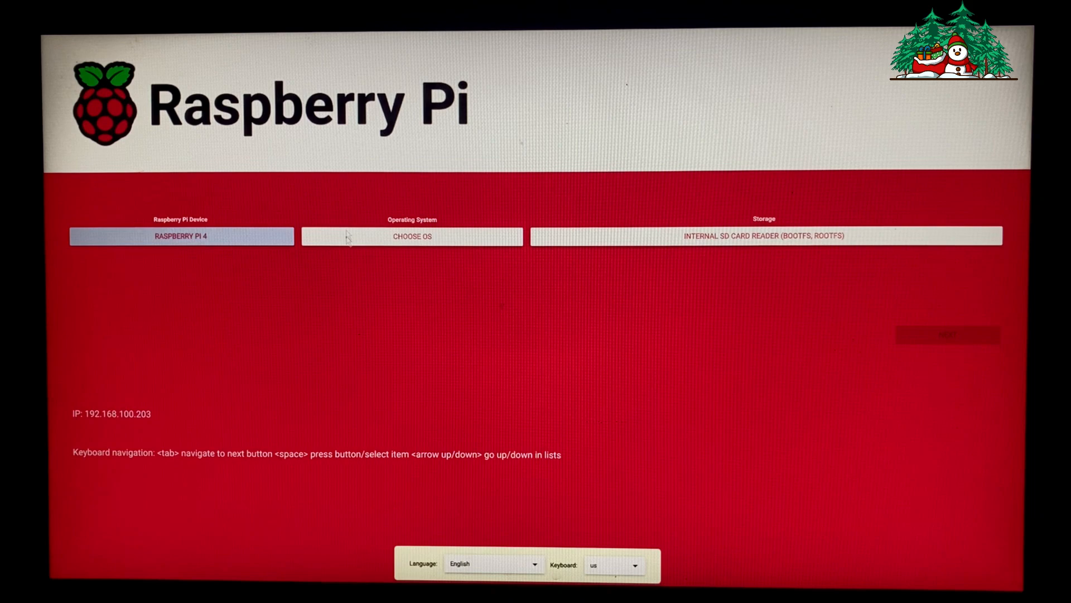
# Step: Choose Raspberry Pi 4, Raspberry Pi OS (64-bit) and the internal SD card reader, then continue to writing
pyautogui.click(181, 236)
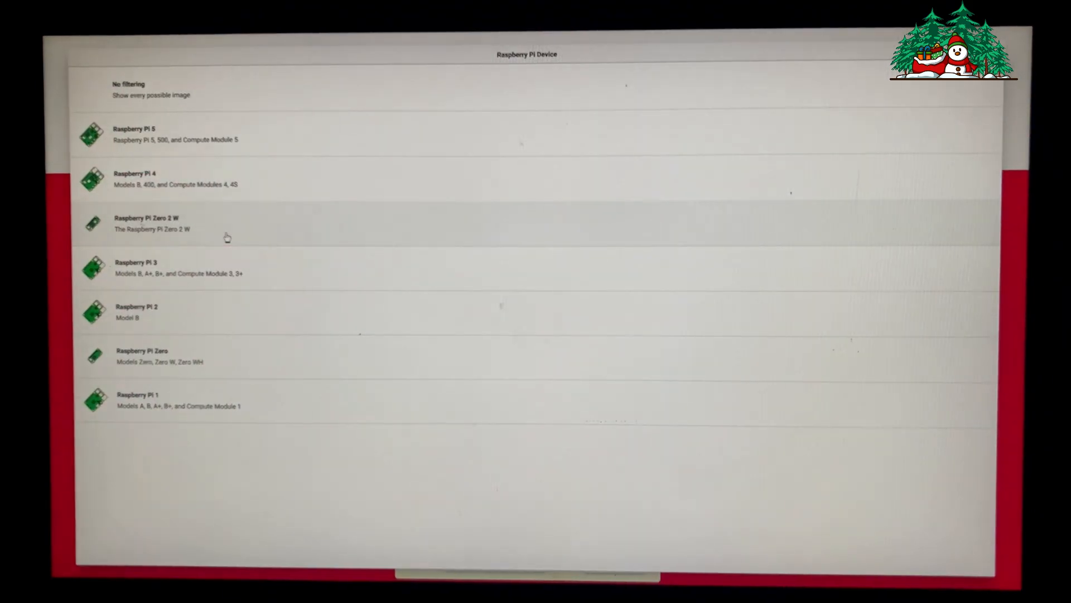
pyautogui.click(176, 178)
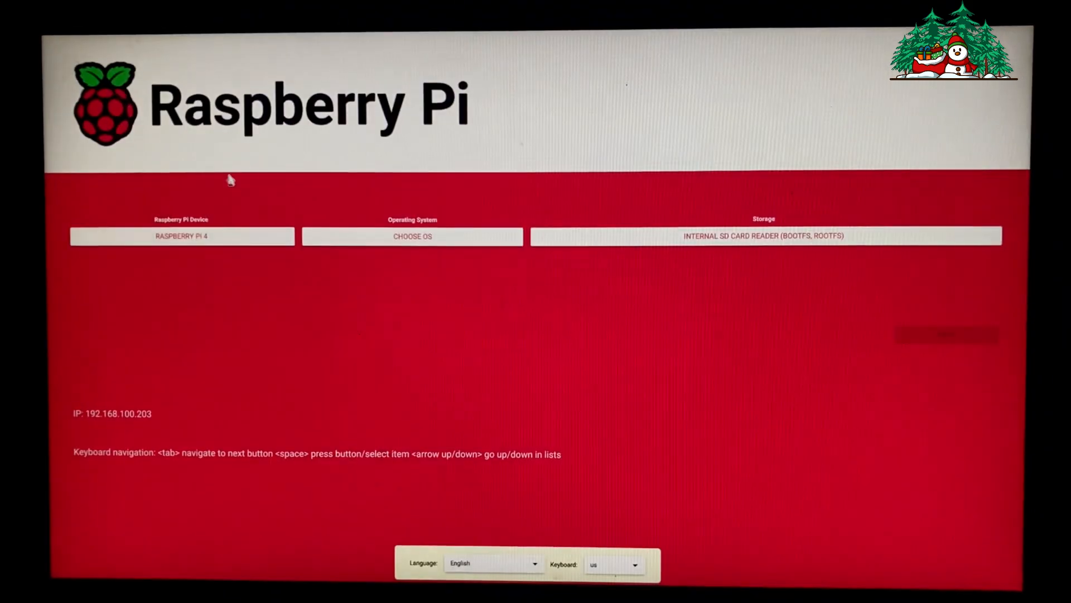
pyautogui.click(411, 235)
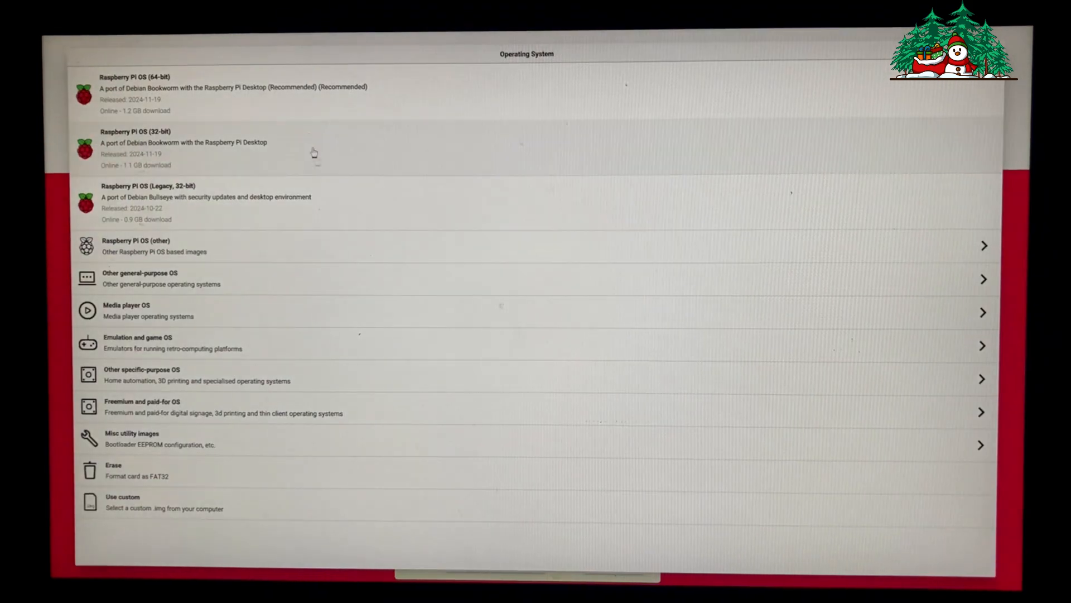
pyautogui.click(232, 94)
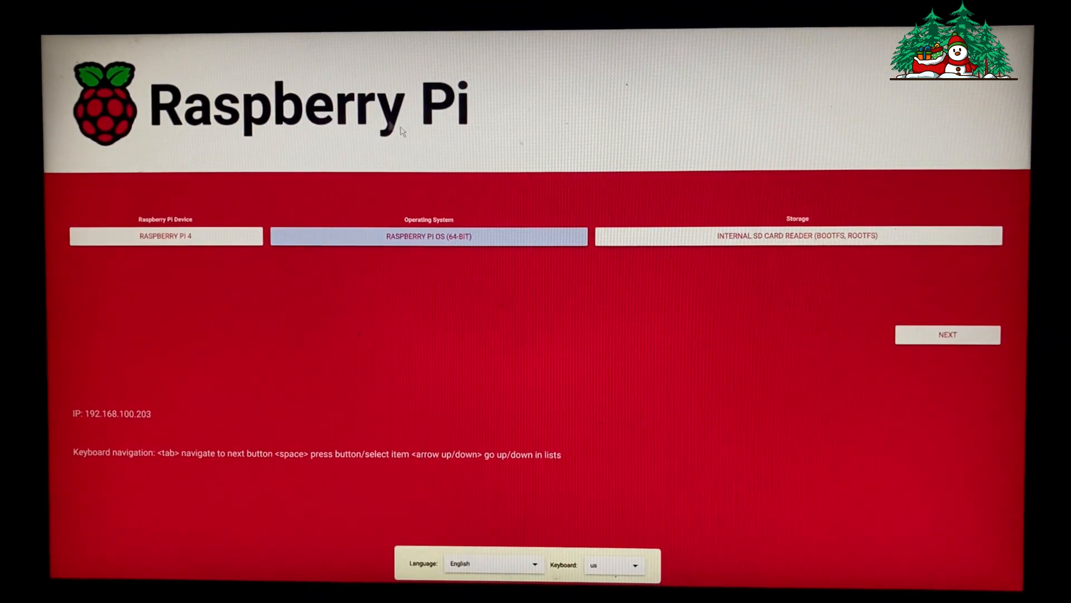
pyautogui.click(797, 235)
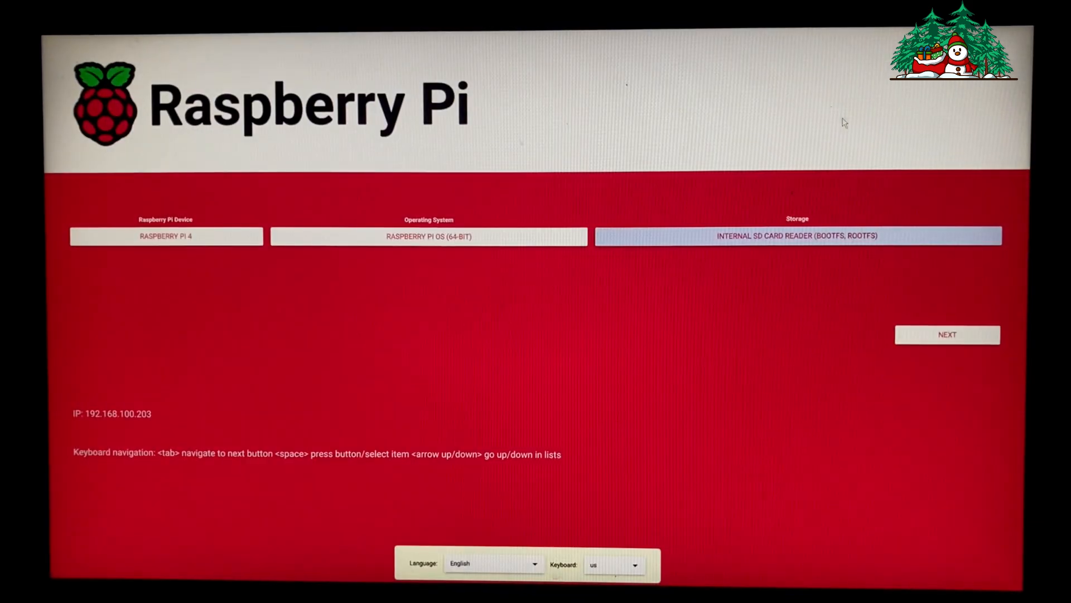
pyautogui.click(947, 334)
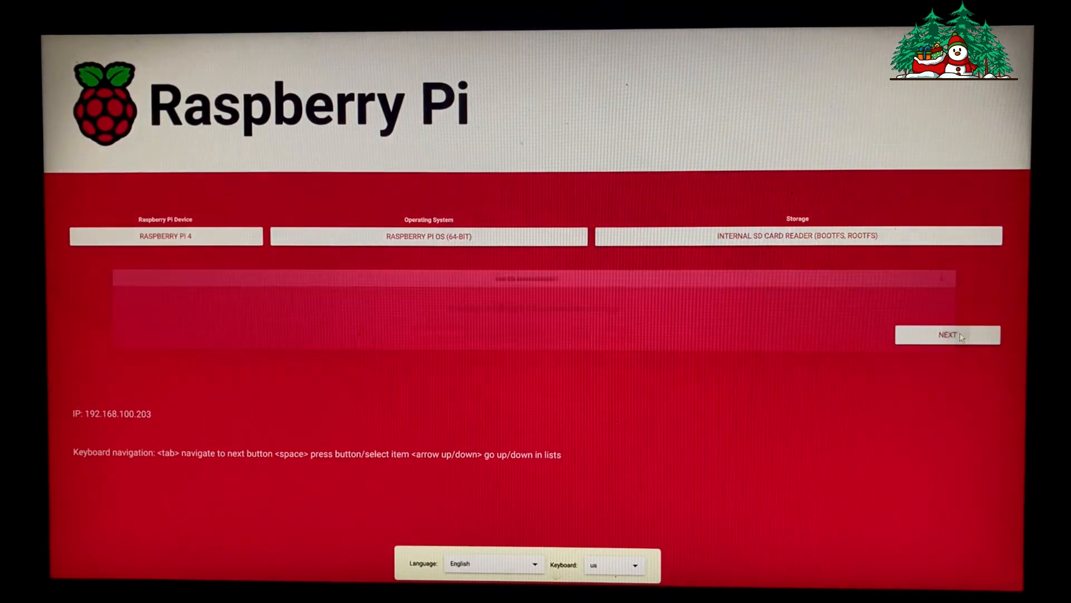
# Step: Proceed to the customisation prompt and choose to edit OS customisation settings
pyautogui.click(947, 334)
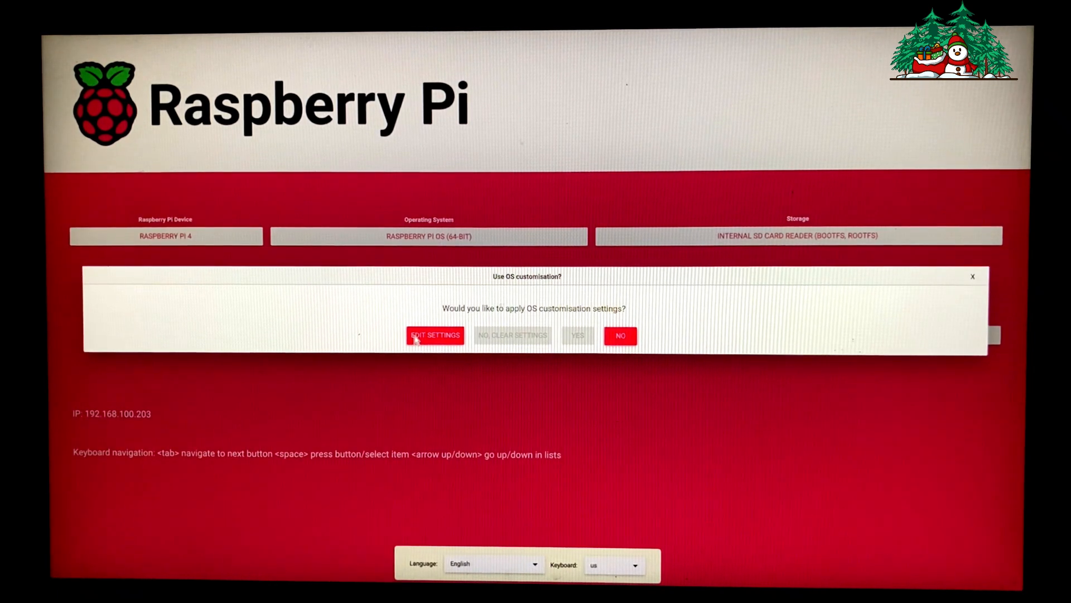
pyautogui.click(434, 335)
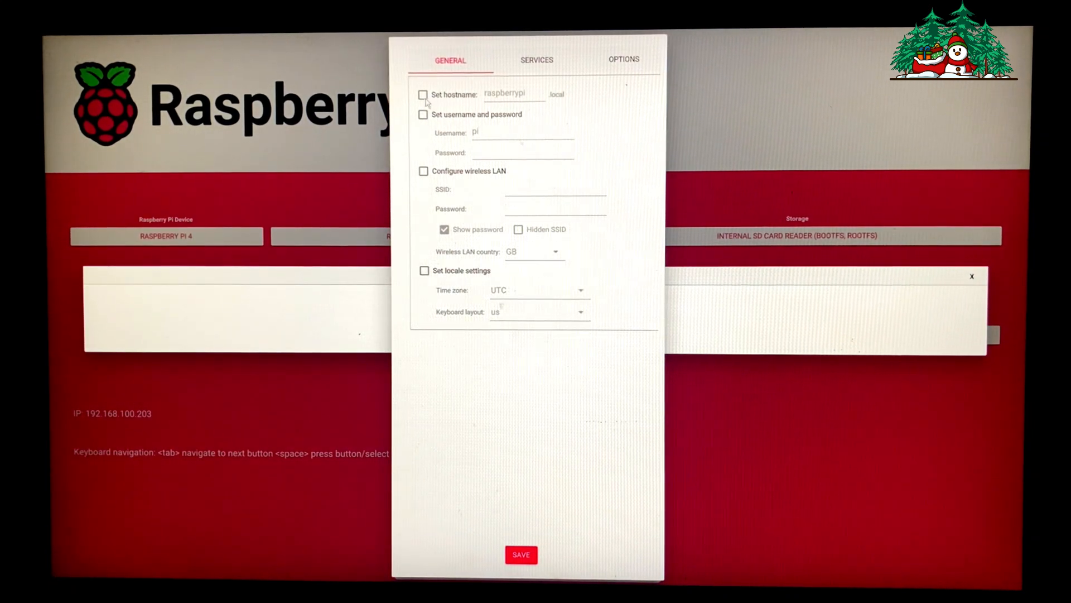
# Step: Enable hostname and a user account named 'pi' with a password, leave wireless LAN off, and save customisation
pyautogui.click(424, 95)
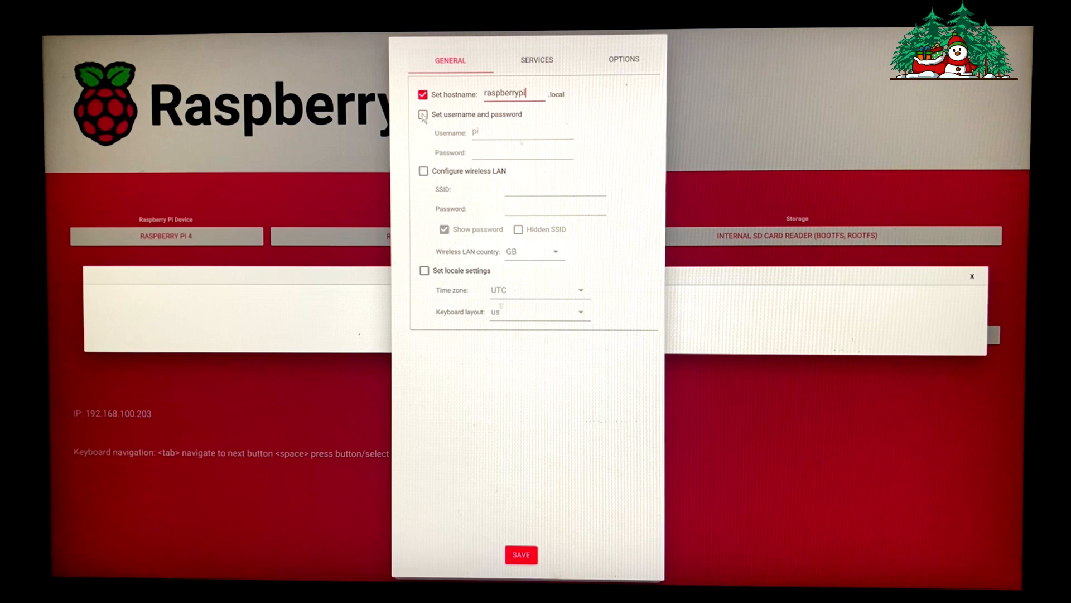
pyautogui.click(423, 114)
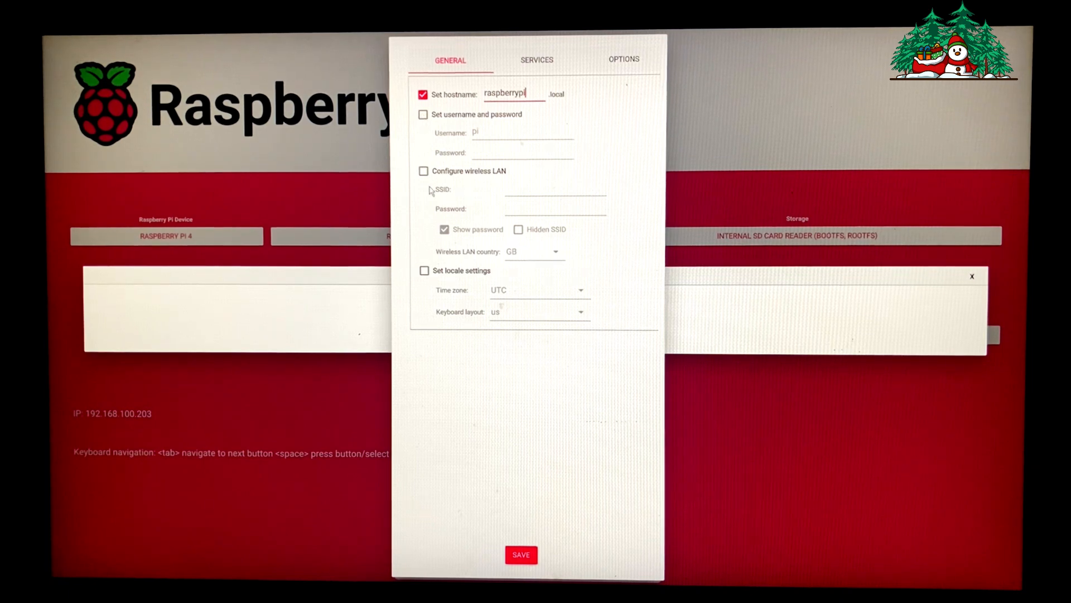
pyautogui.click(424, 171)
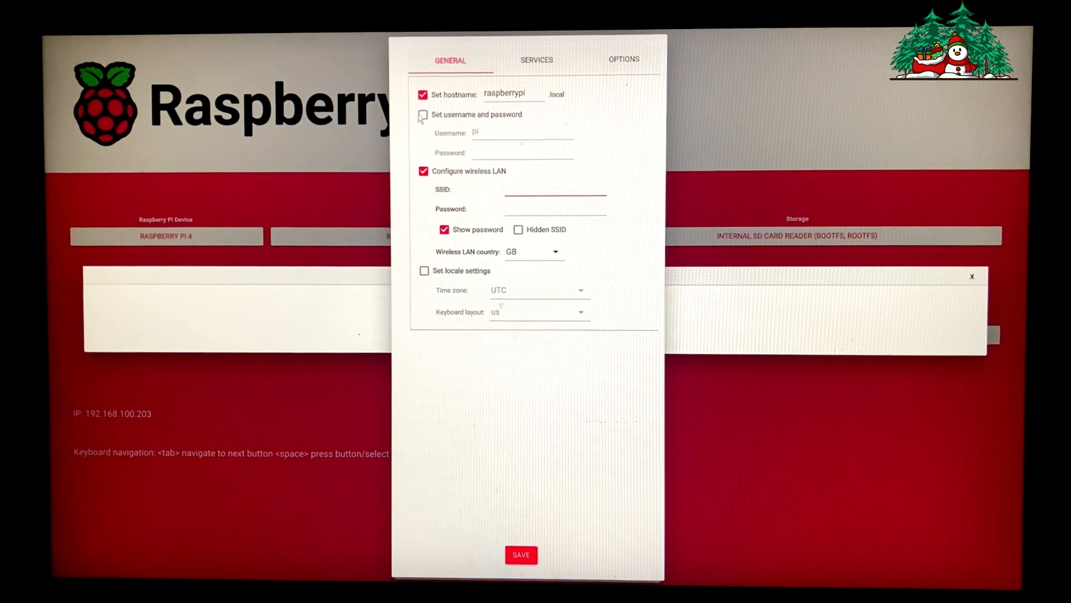
pyautogui.click(423, 114)
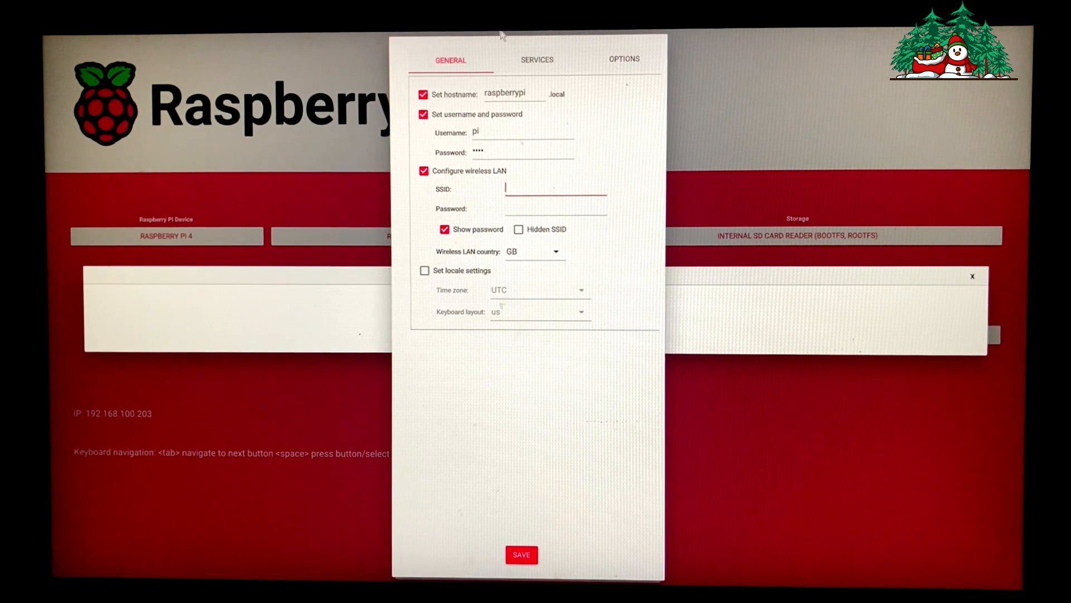
pyautogui.write('pi')
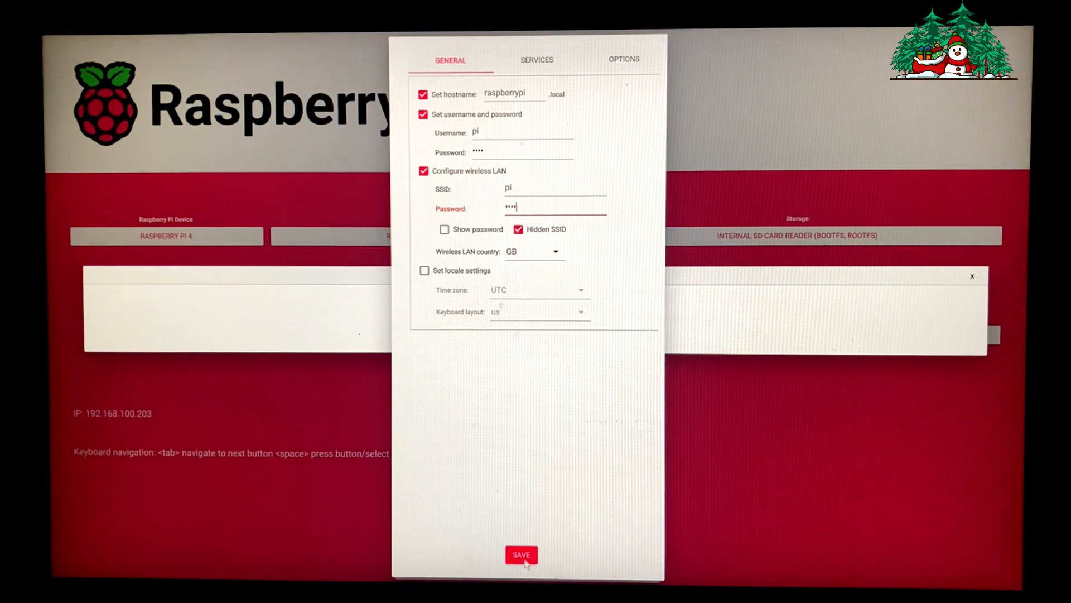
pyautogui.click(520, 554)
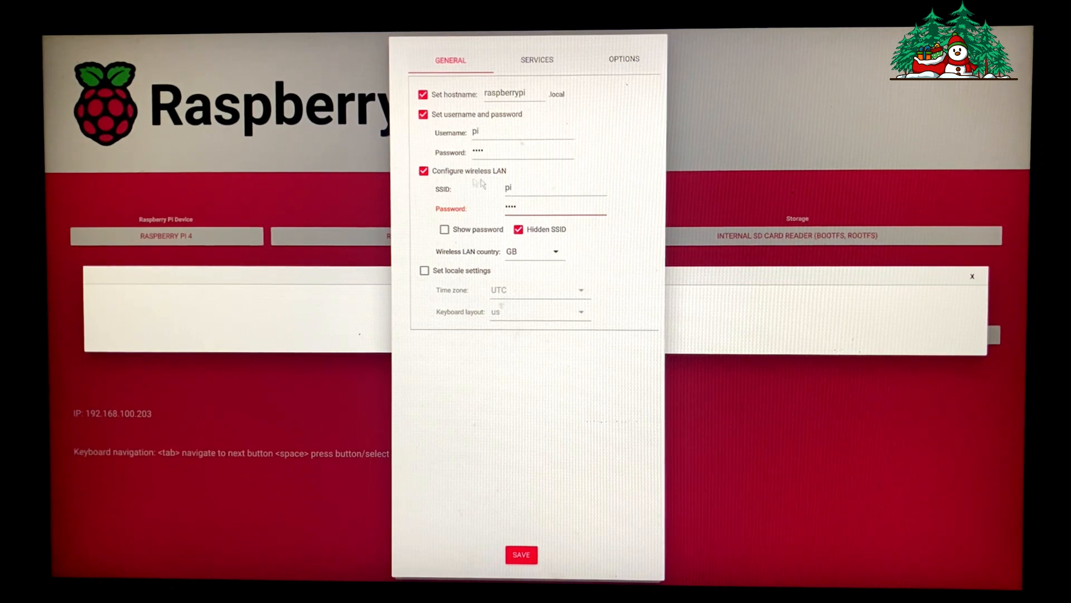
pyautogui.click(423, 170)
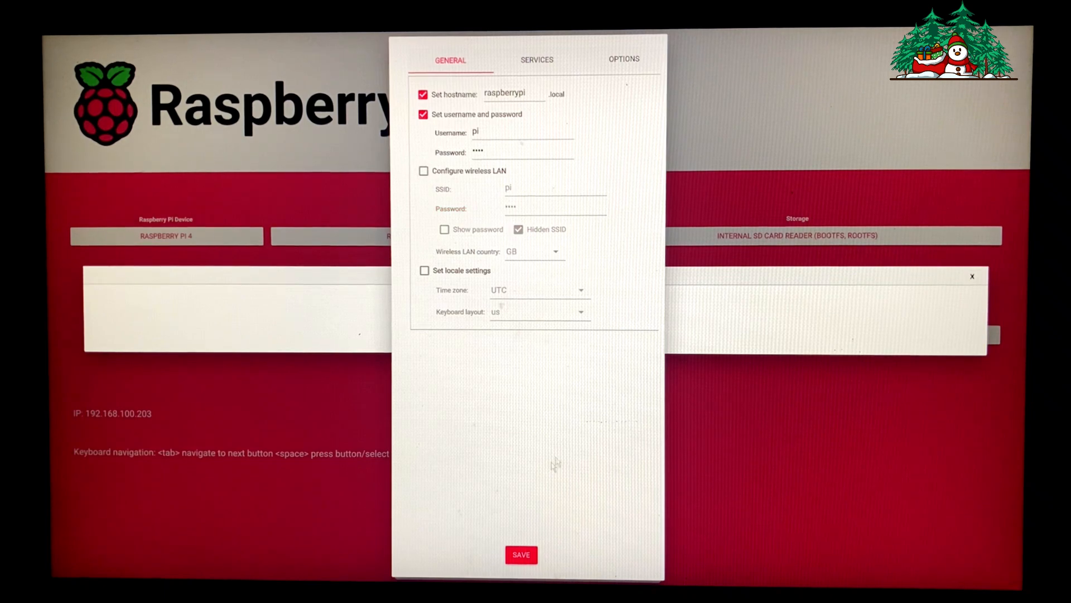
pyautogui.click(521, 554)
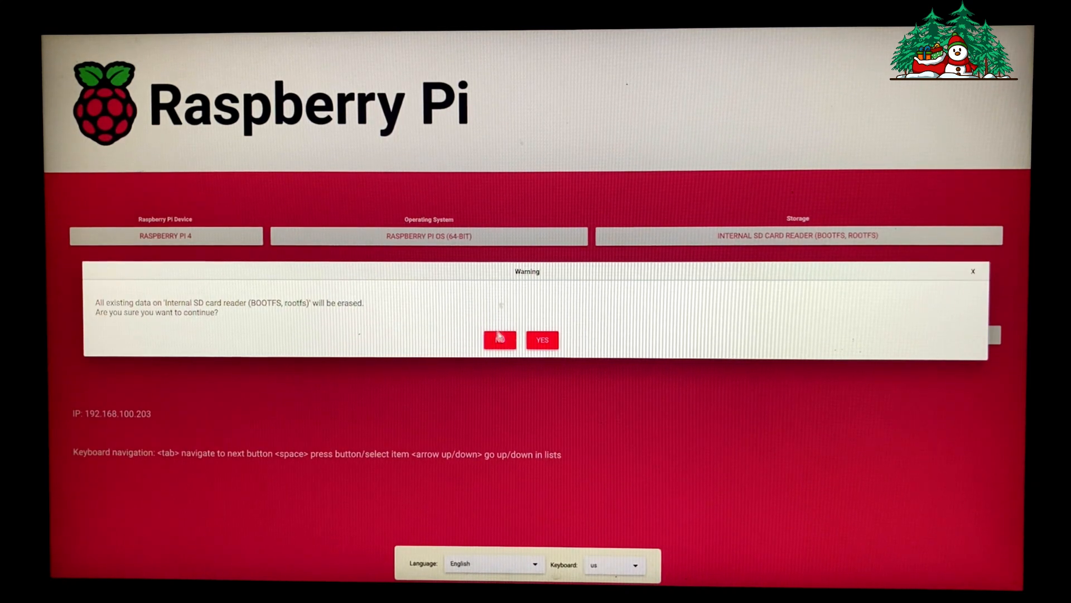
pyautogui.click(542, 339)
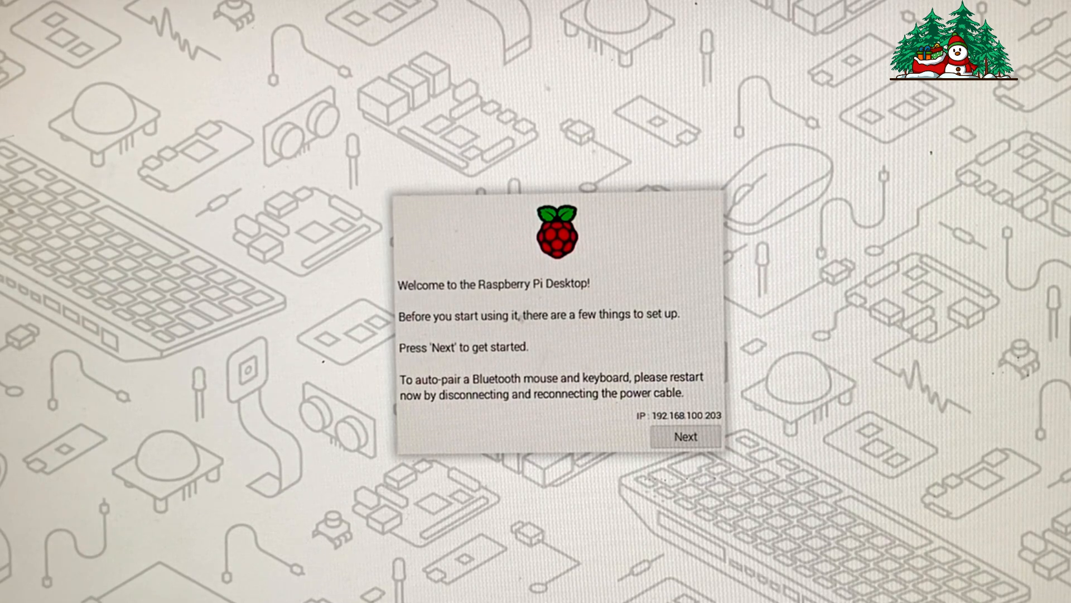
pyautogui.moveTo(348, 147)
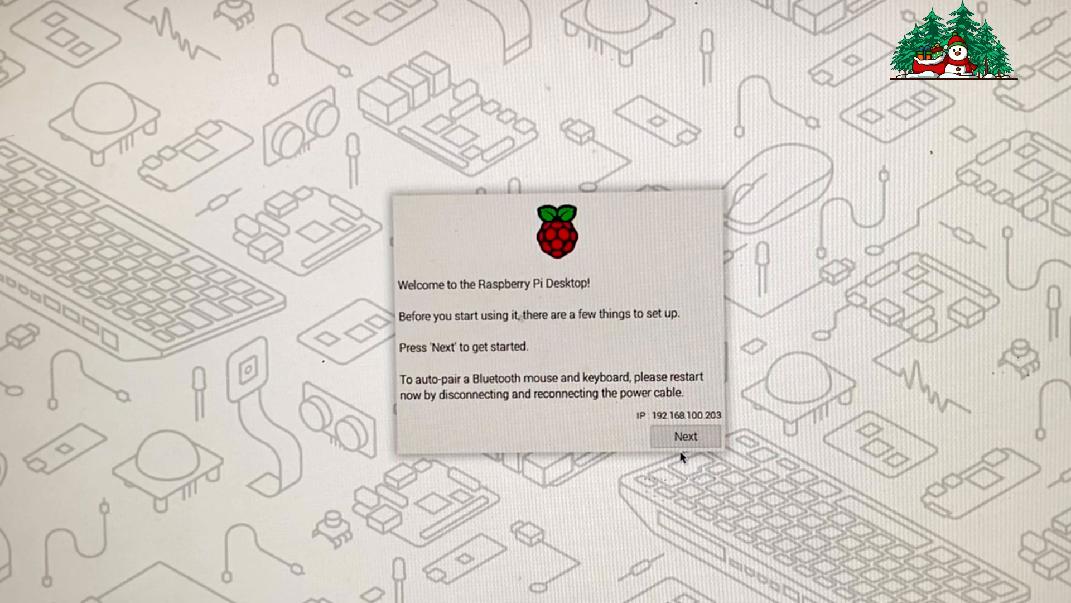
# Step: Accept United Kingdom location with English language and US keyboard, reaching the Create User screen
pyautogui.click(685, 436)
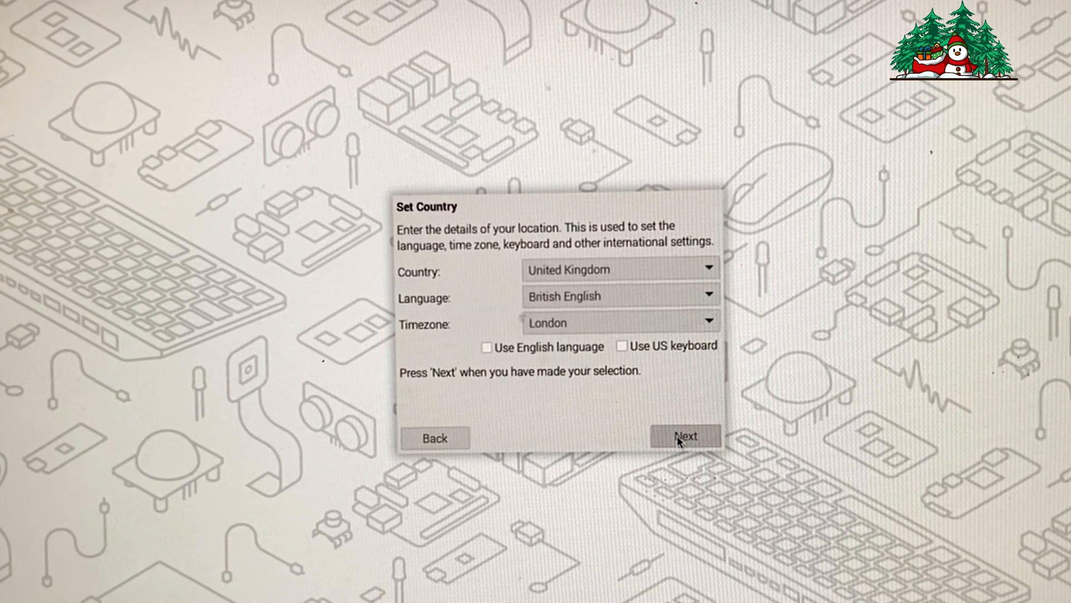
pyautogui.moveTo(560, 378)
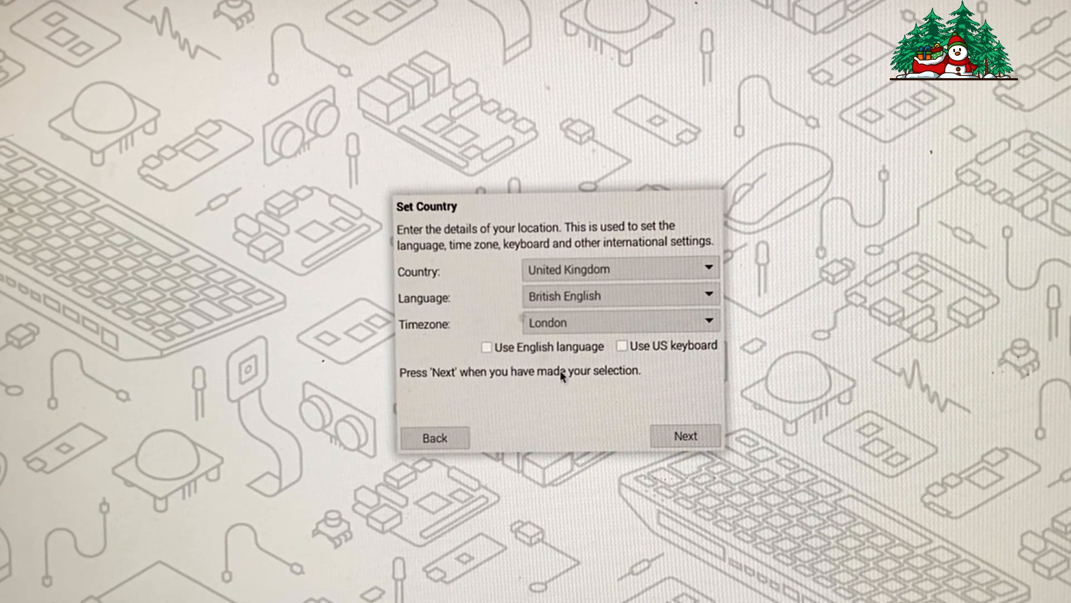
pyautogui.click(603, 346)
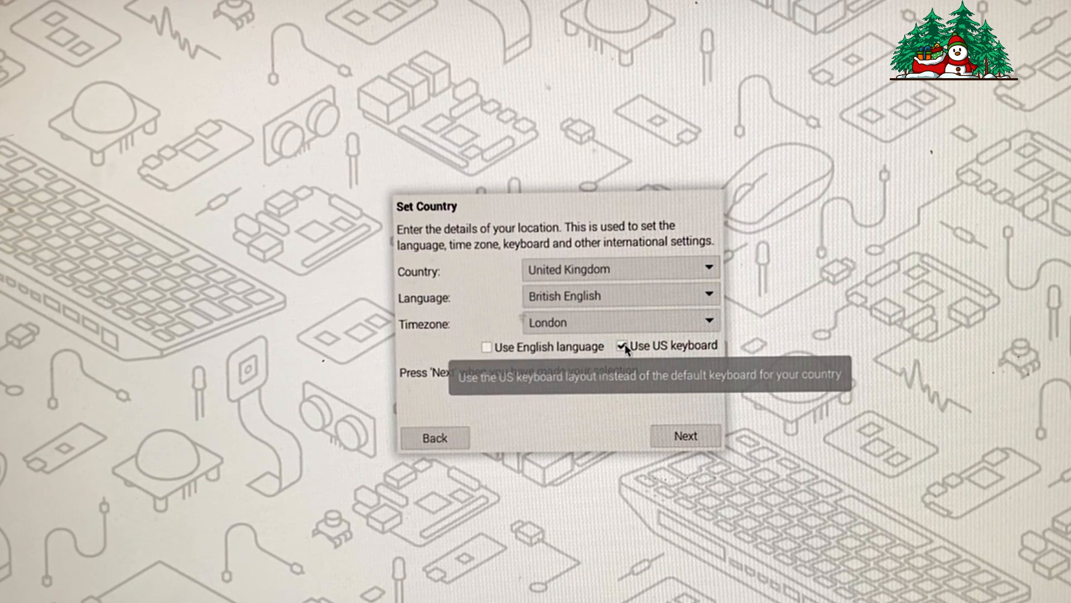
pyautogui.click(487, 347)
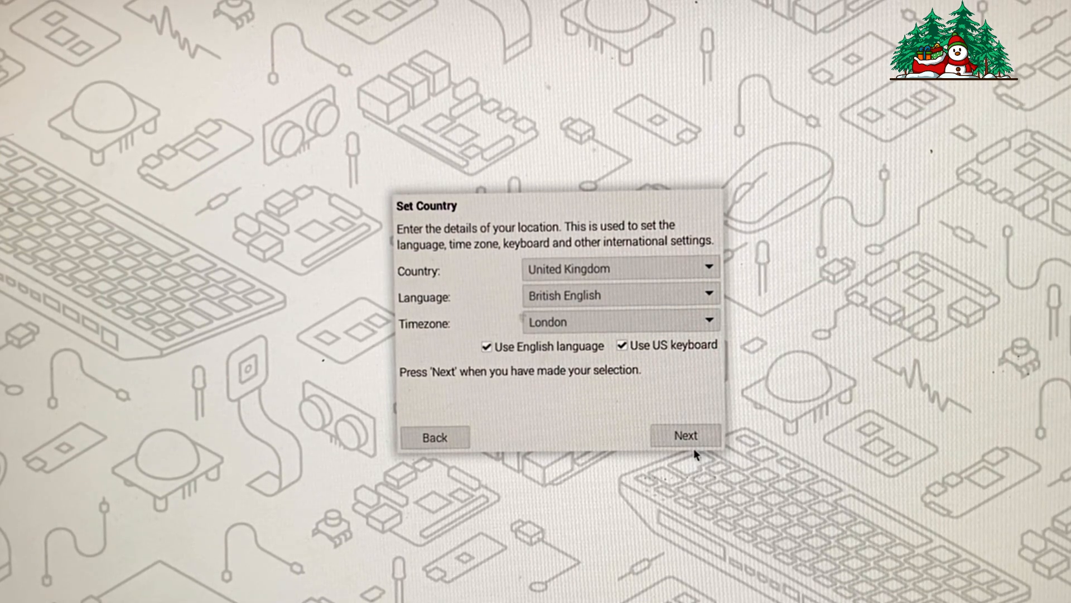
pyautogui.click(686, 435)
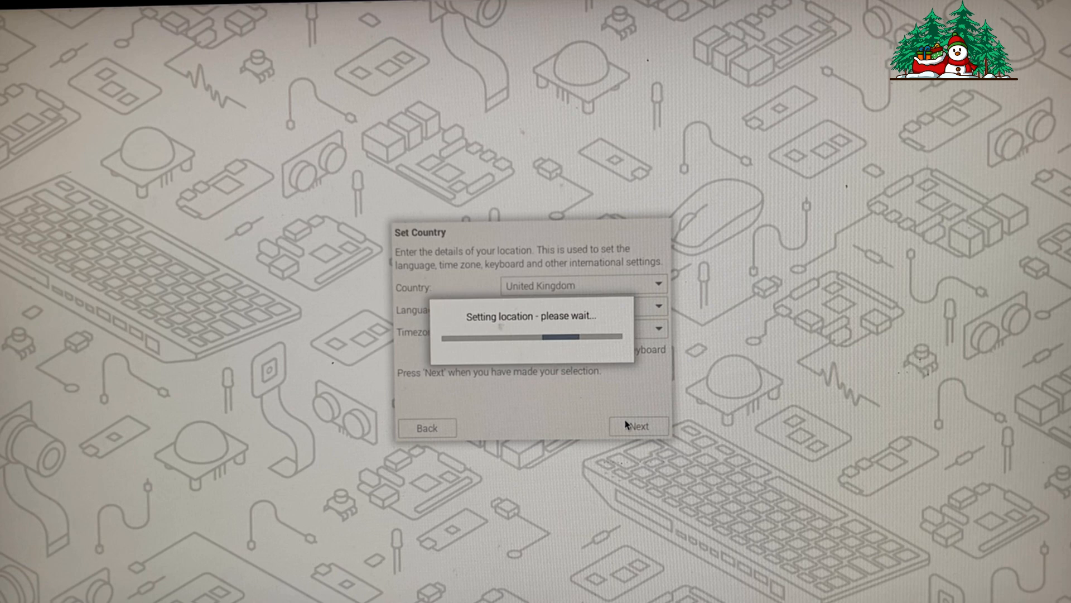
pyautogui.click(637, 427)
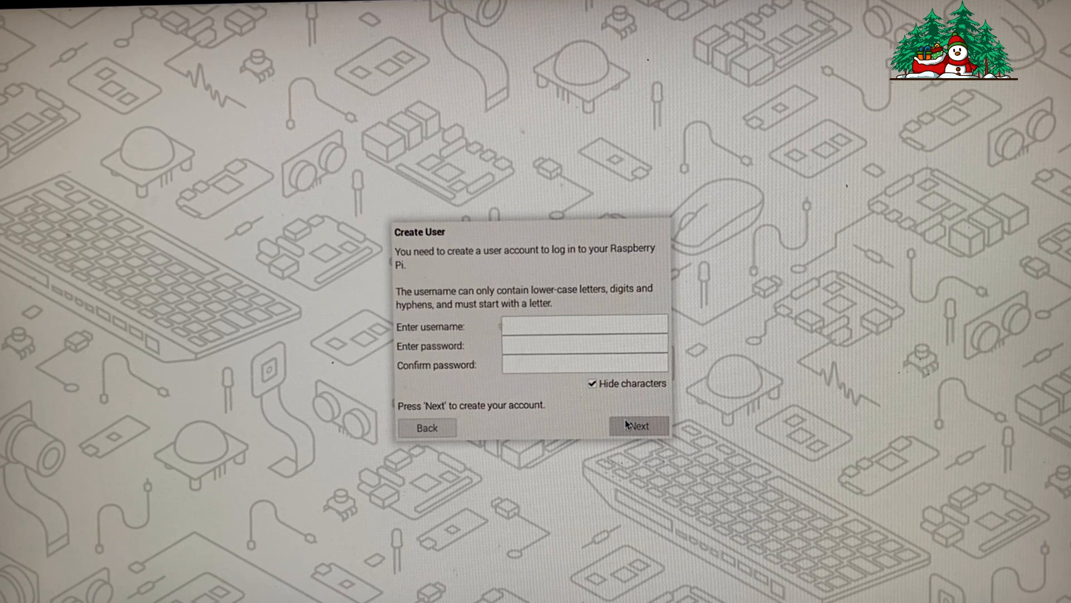
# Step: Continue past the user account, join the WiFi network, and keep Chromium as default browser
pyautogui.click(637, 425)
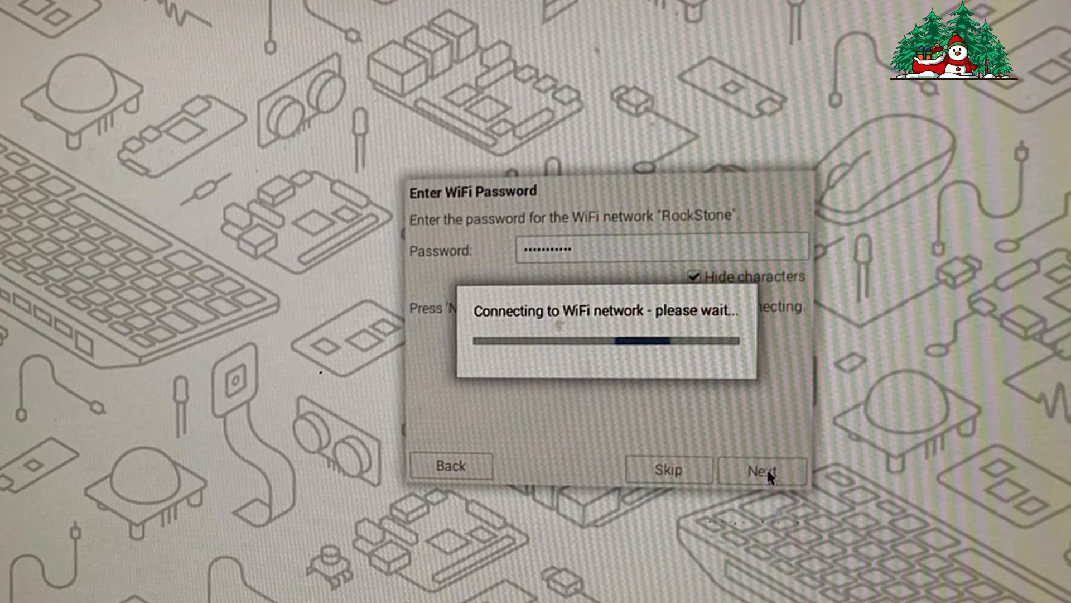
pyautogui.click(761, 470)
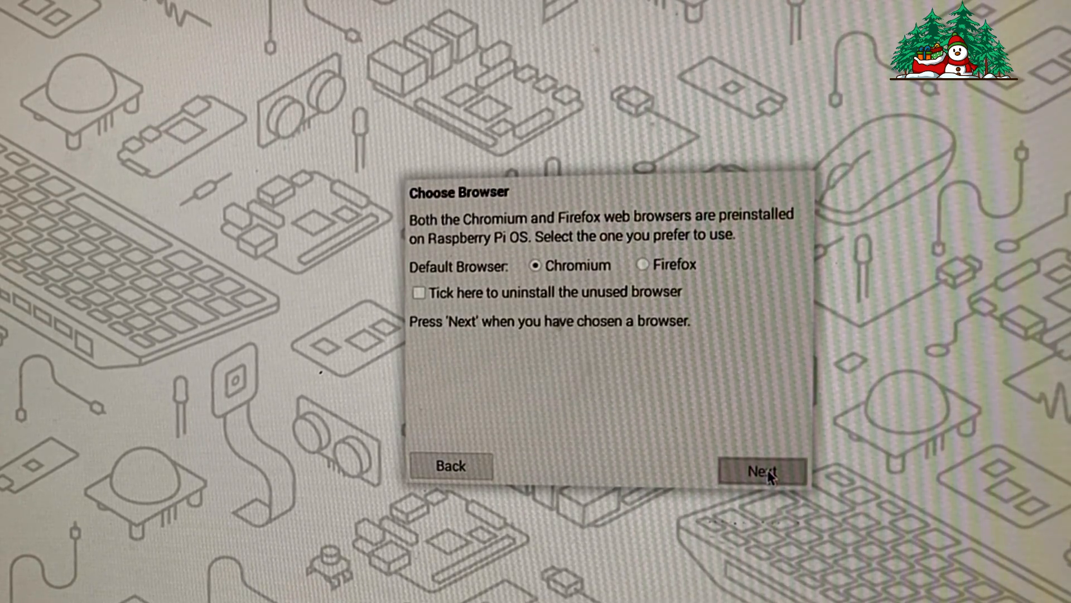
pyautogui.moveTo(606, 345)
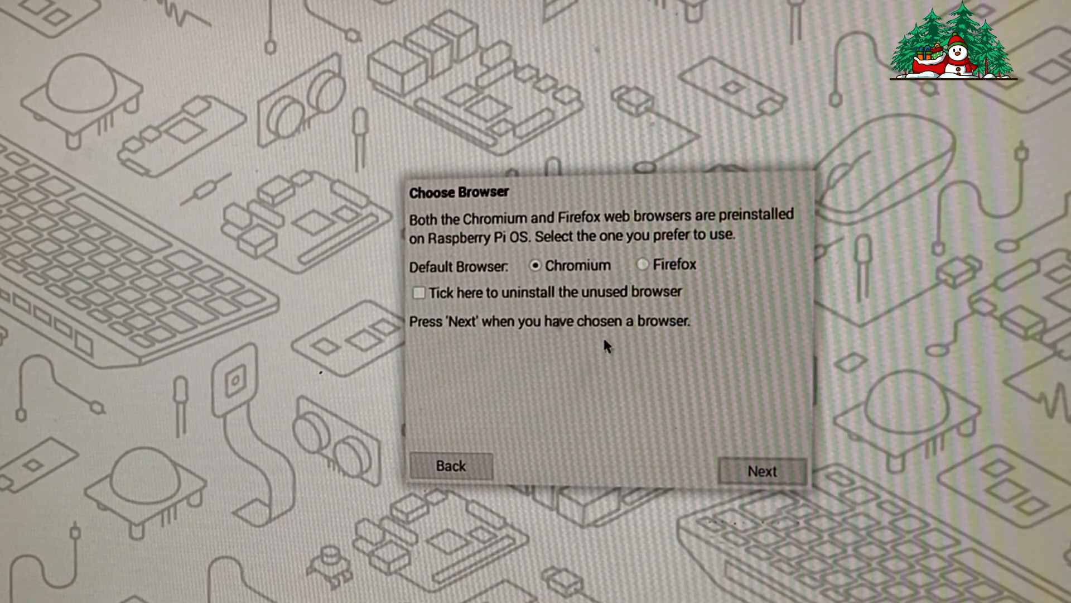
pyautogui.moveTo(478, 256)
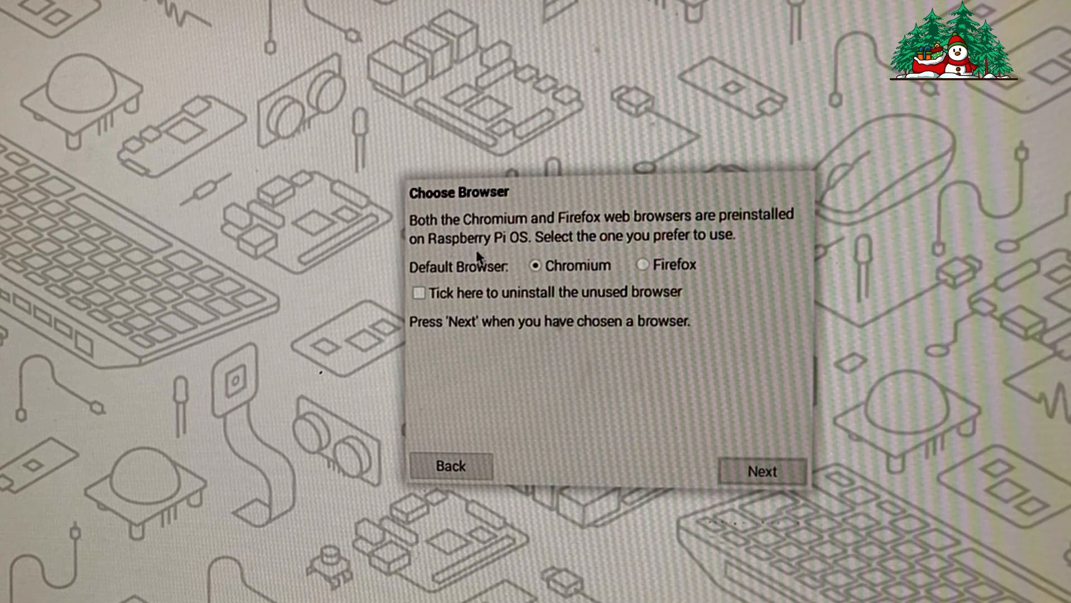
pyautogui.moveTo(707, 246)
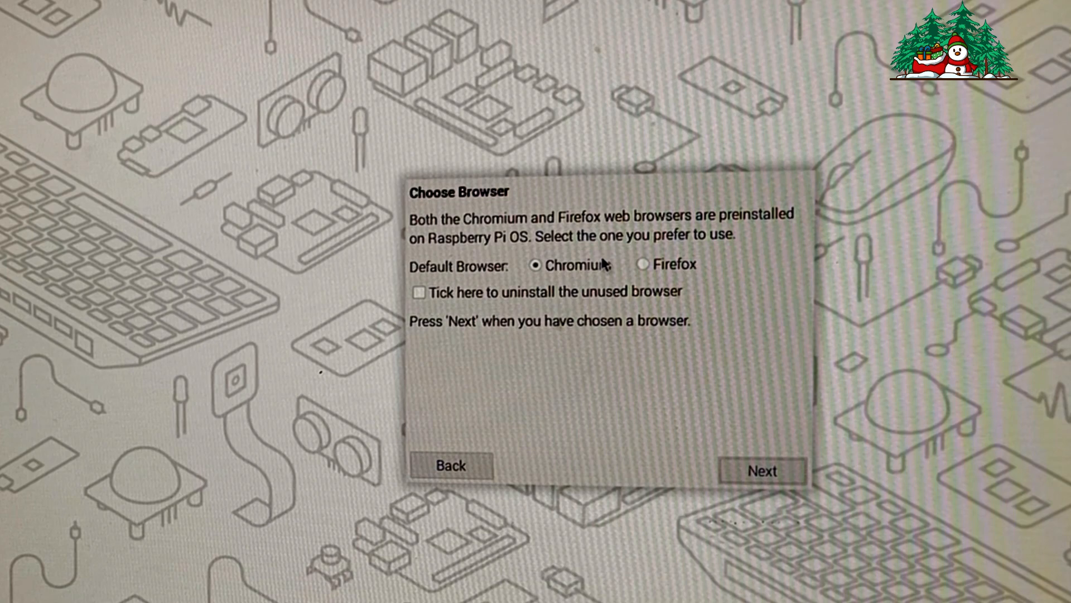
pyautogui.moveTo(707, 269)
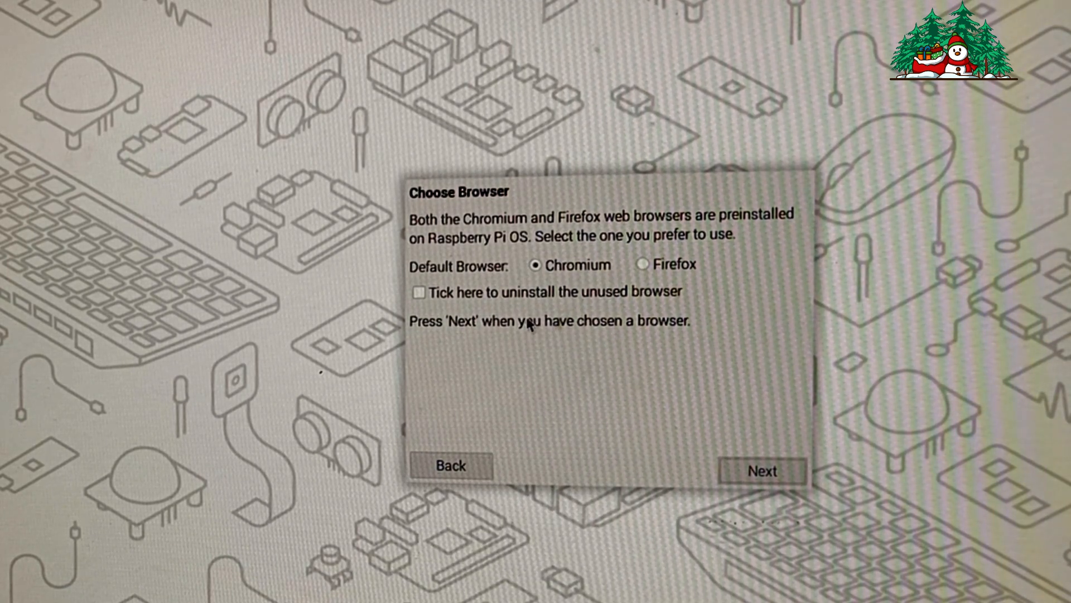
pyautogui.moveTo(444, 305)
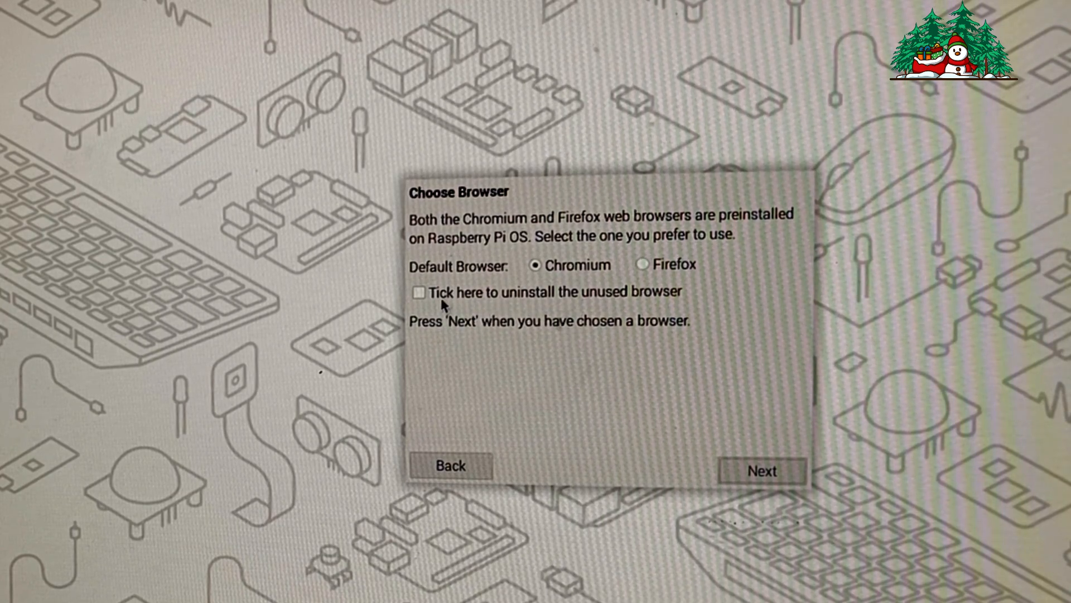
pyautogui.moveTo(764, 465)
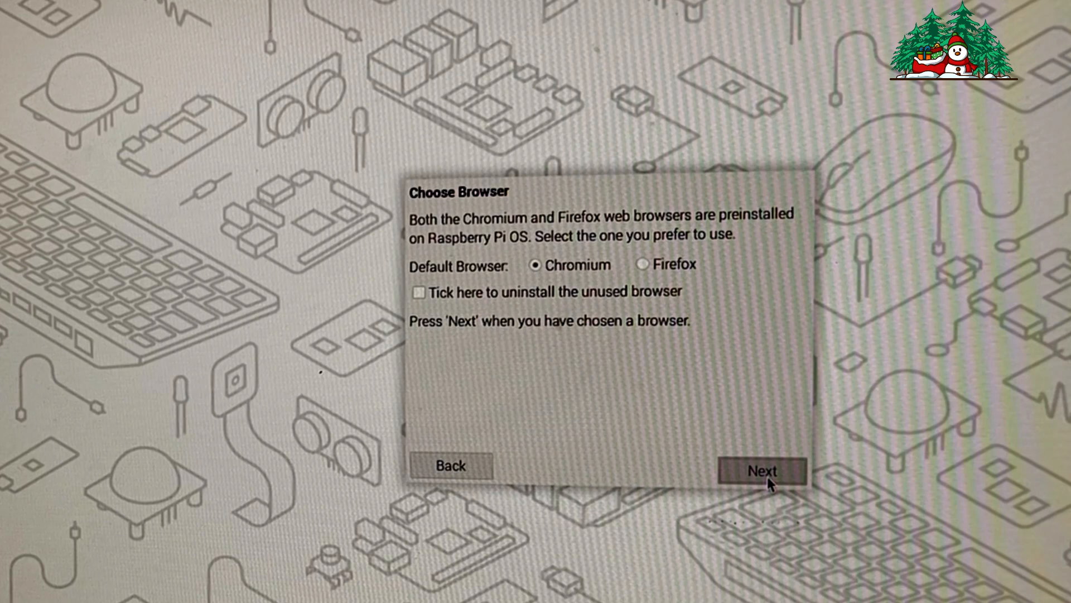
pyautogui.click(761, 471)
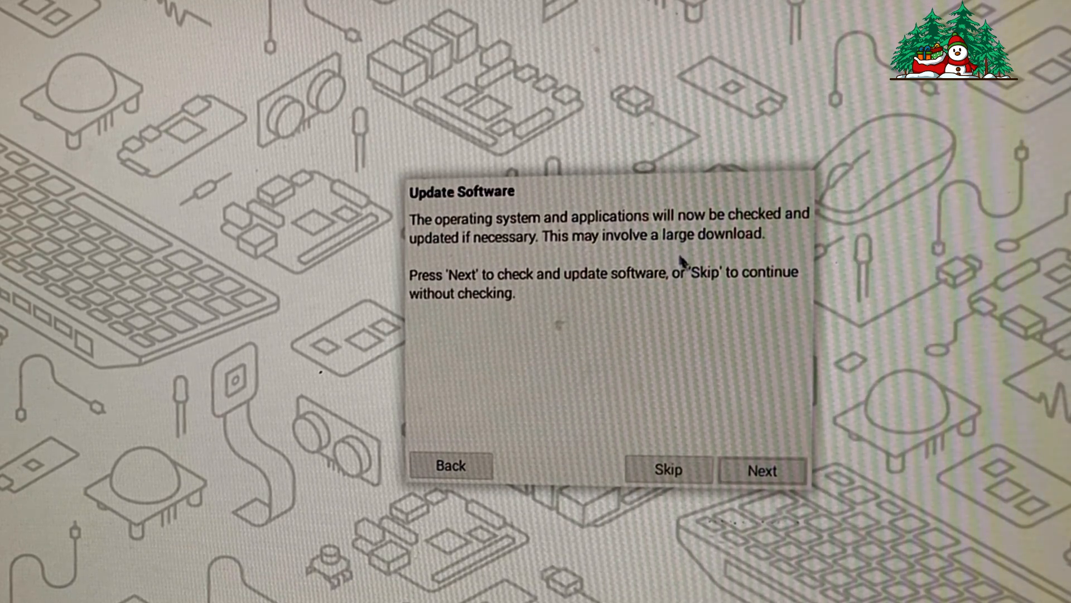
pyautogui.moveTo(515, 260)
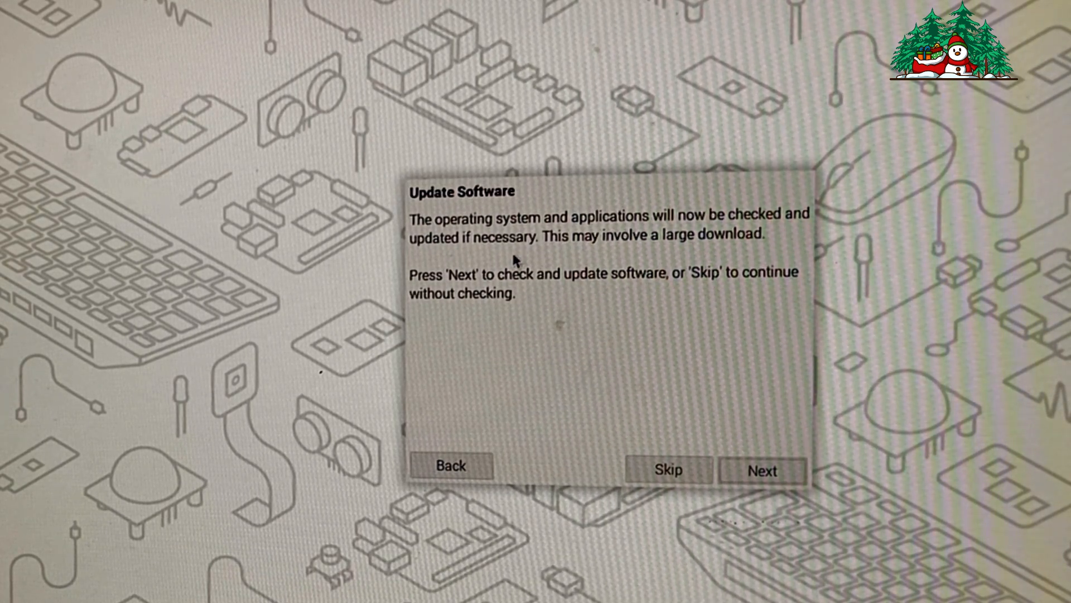
pyautogui.moveTo(629, 280)
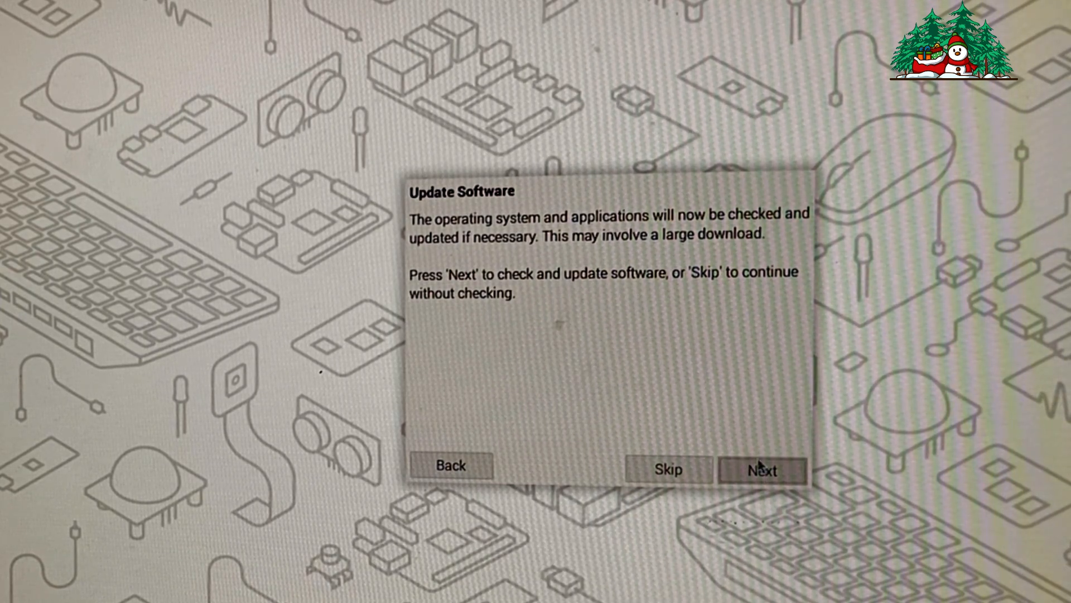
# Step: Run the software update check, confirm the system is up to date and finish setup
pyautogui.click(761, 469)
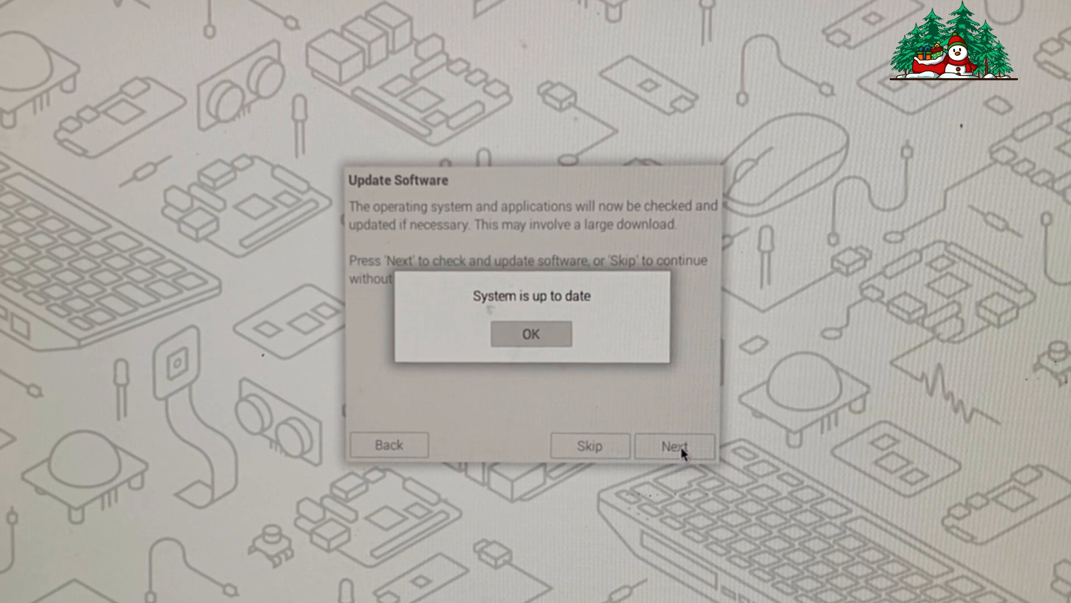
pyautogui.click(530, 334)
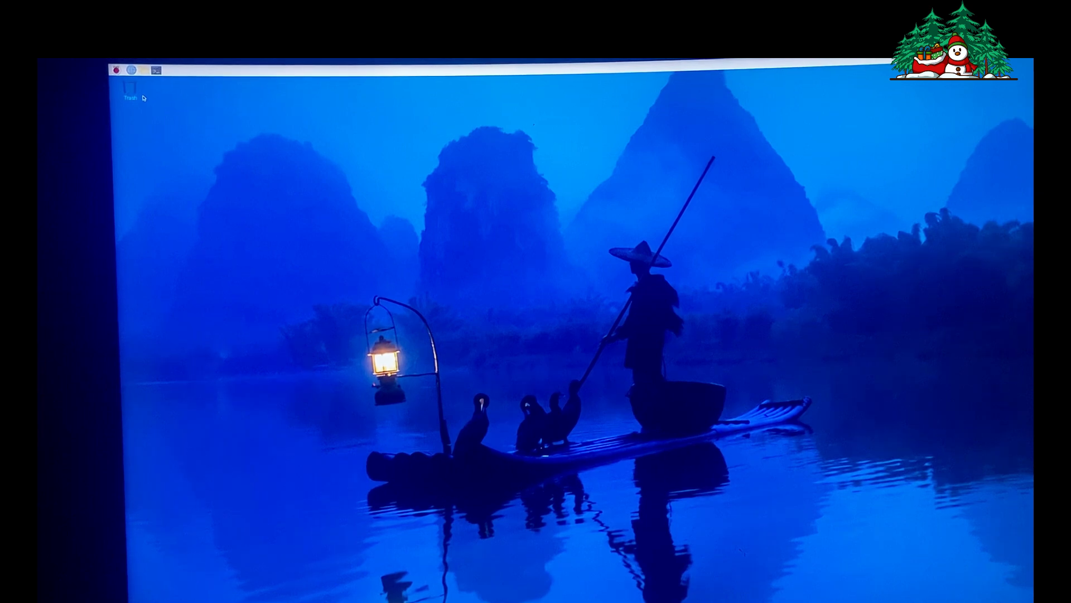